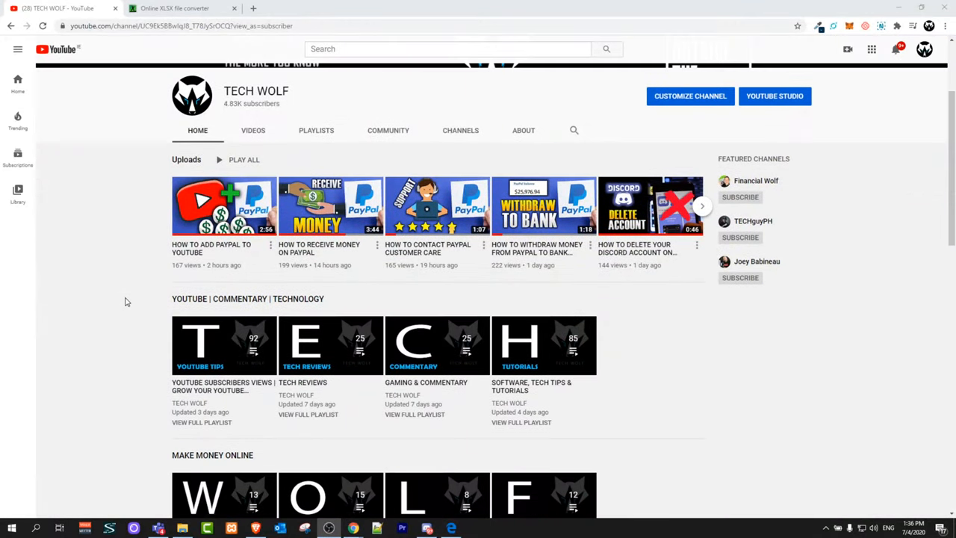
Step: Switch from the PDF viewer to the Online-Convert PDF-to-XLSX converter tab
scroll("down", 3)
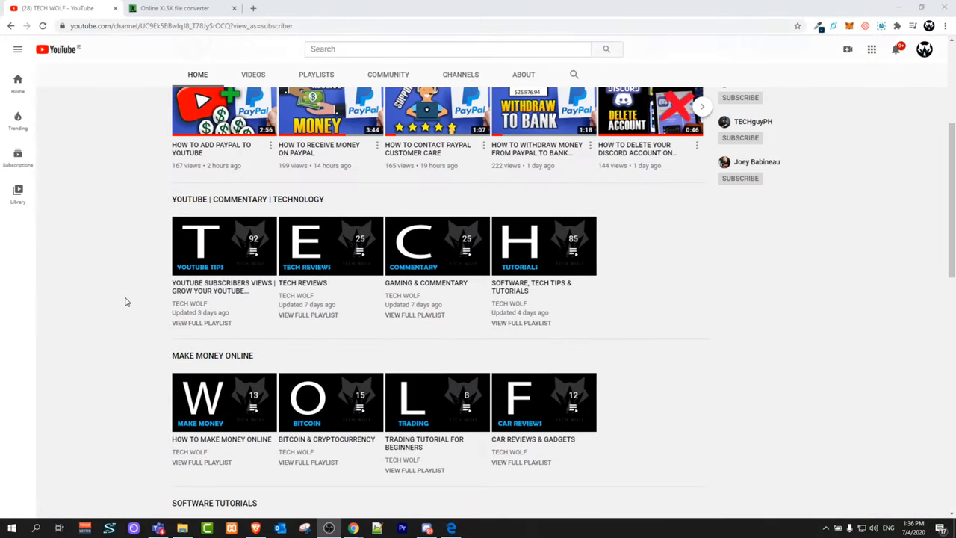
scroll("up", 3)
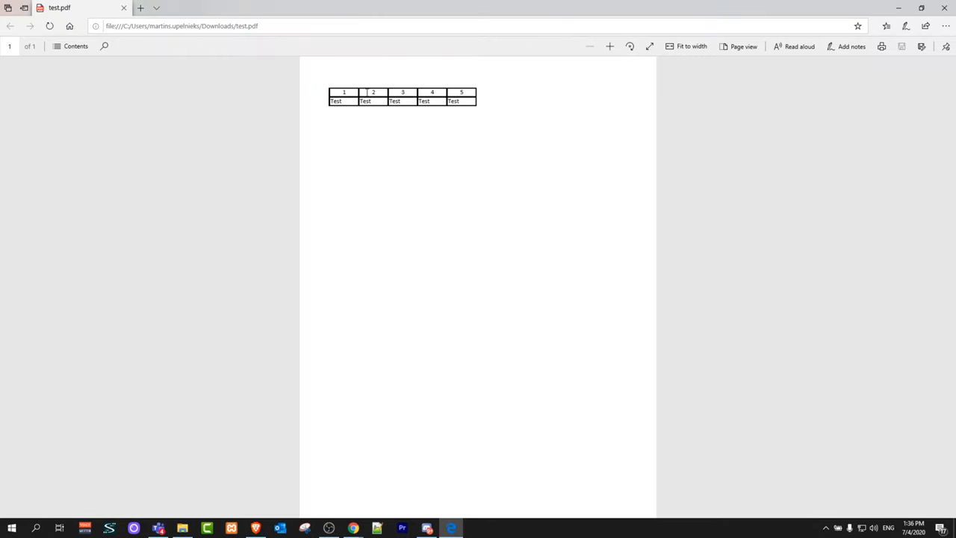
mouse_move(481, 110)
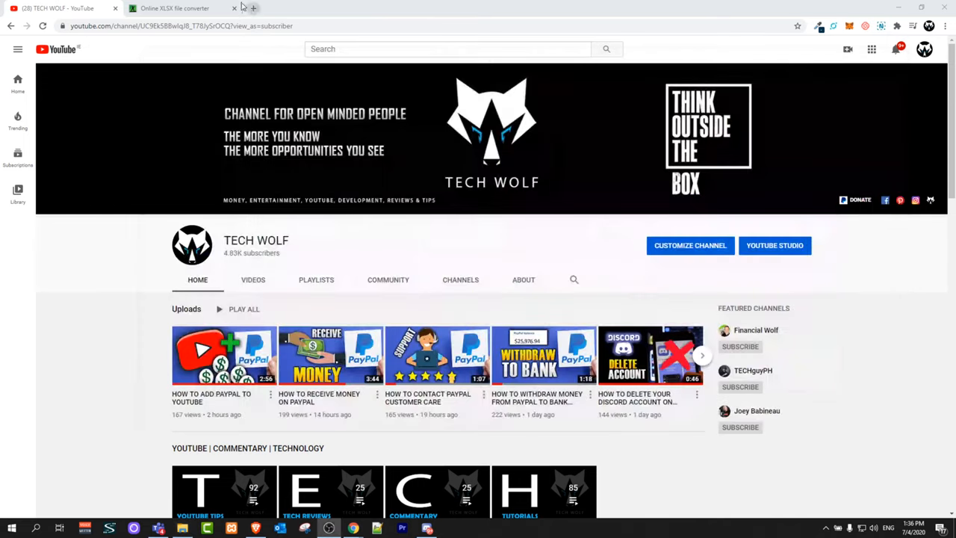
left_click(173, 9)
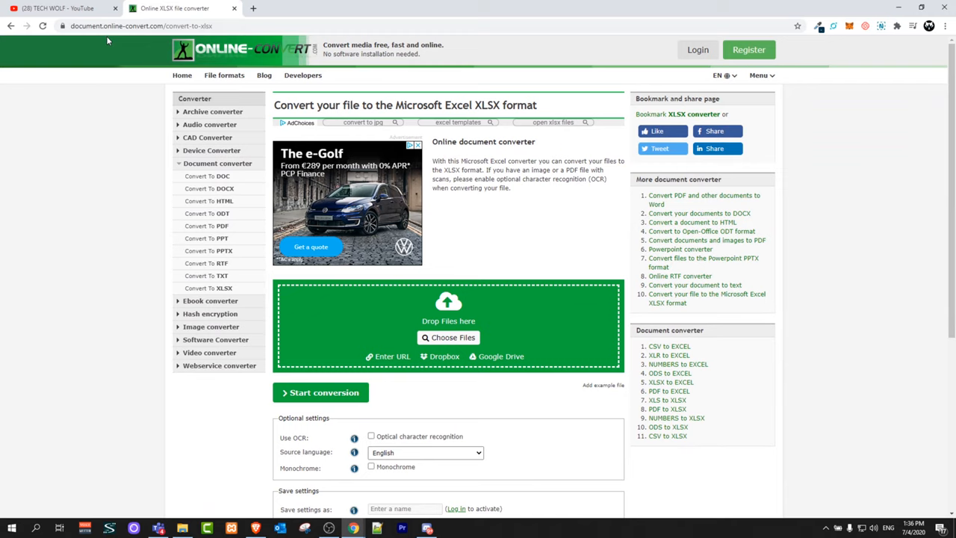
mouse_move(293, 72)
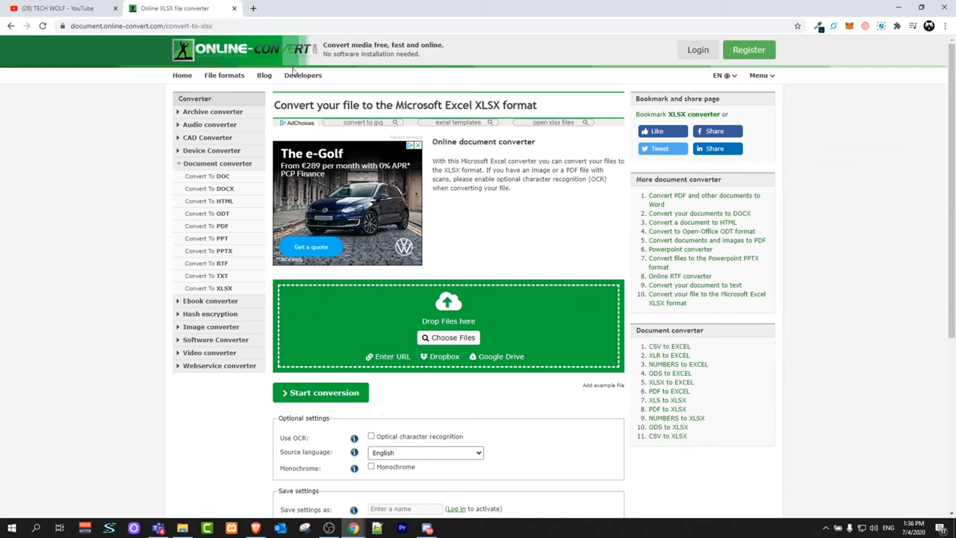
mouse_move(117, 191)
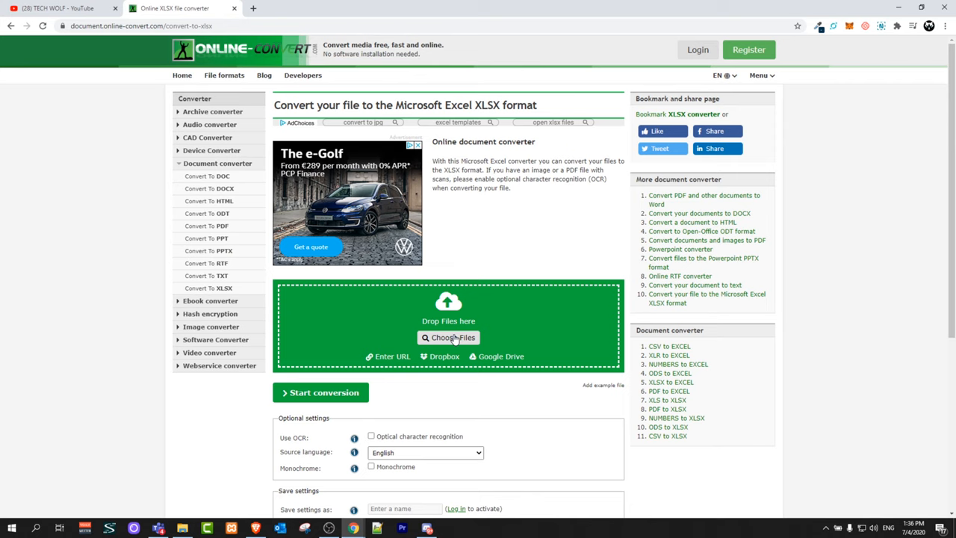
Step: Upload test.pdf from the Downloads folder via Choose Files
left_click(448, 338)
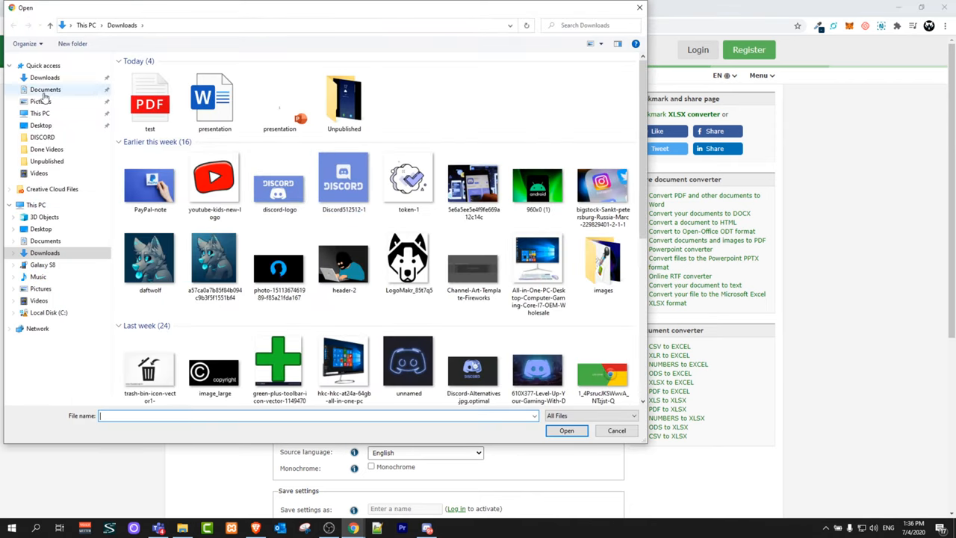
left_click(45, 78)
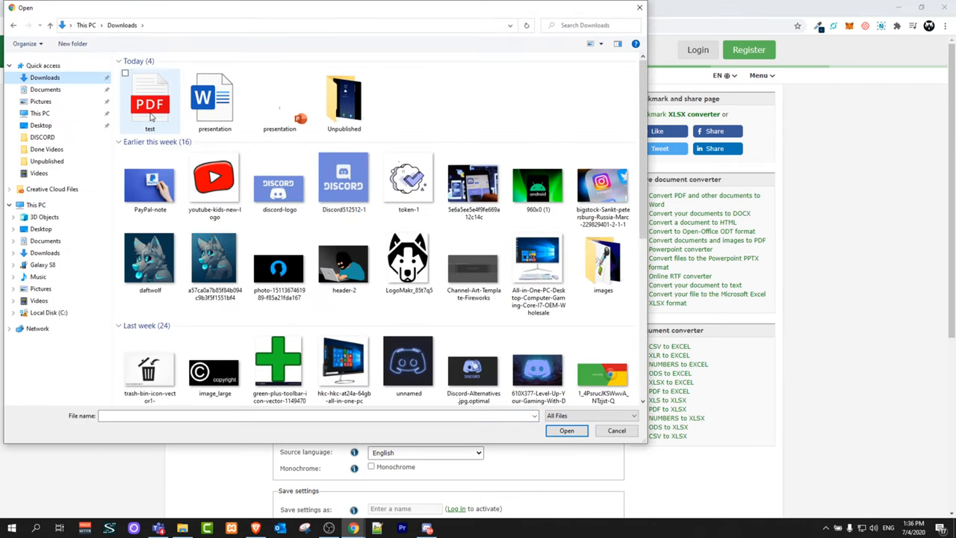
left_click(149, 102)
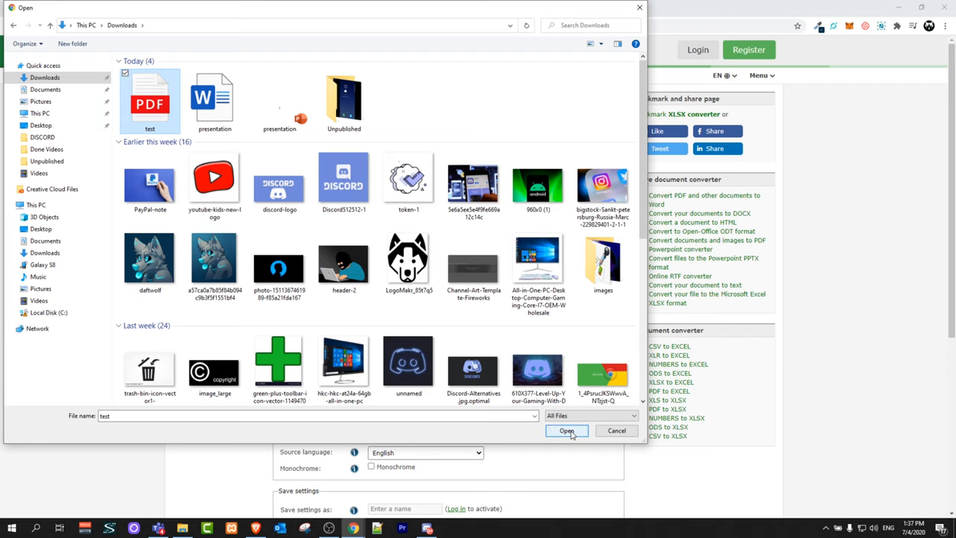
left_click(568, 430)
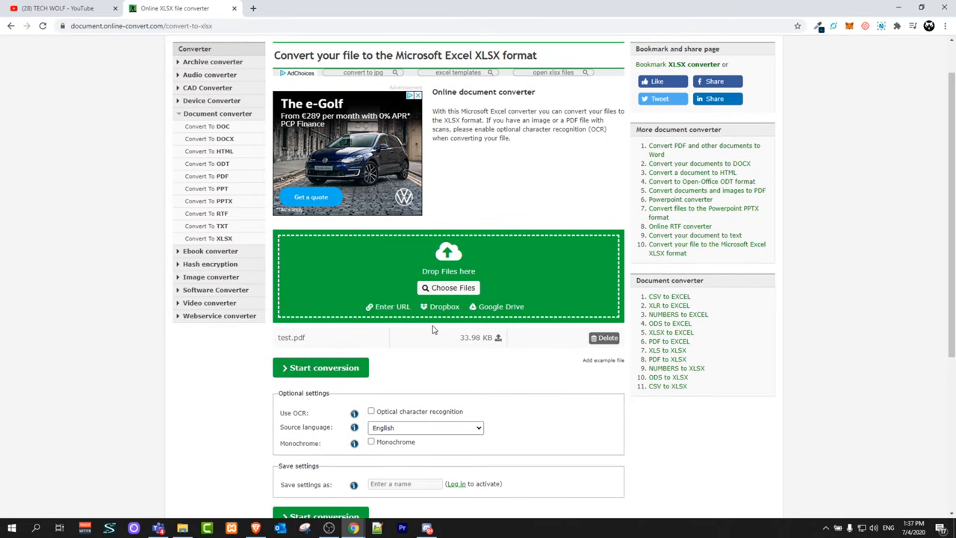
Step: Start the conversion to XLSX, producing test.xlsx for download
scroll("down", 3)
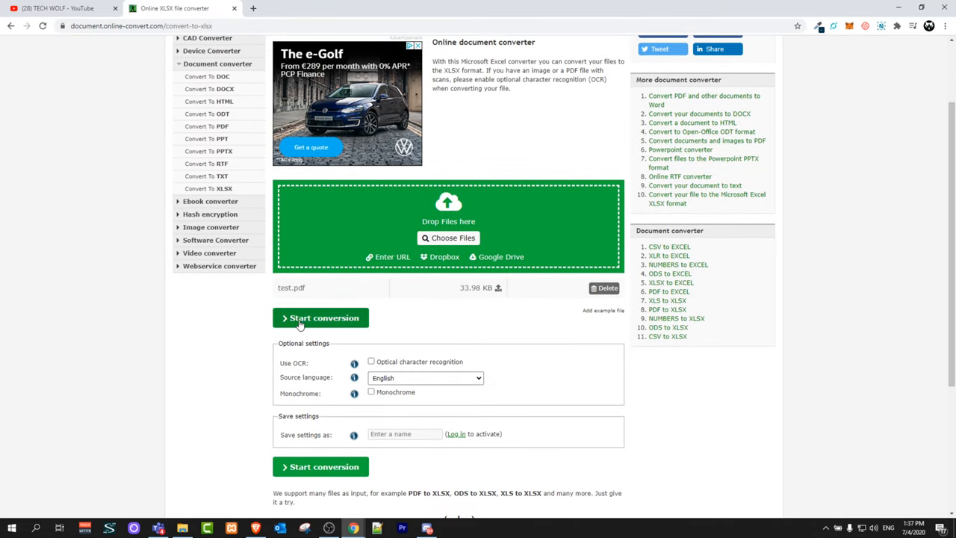
left_click(320, 317)
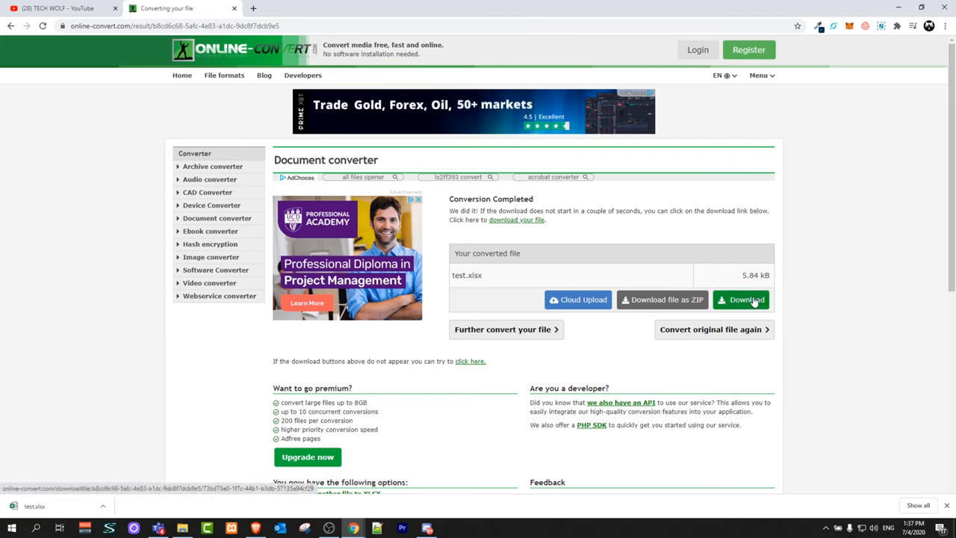
mouse_move(663, 299)
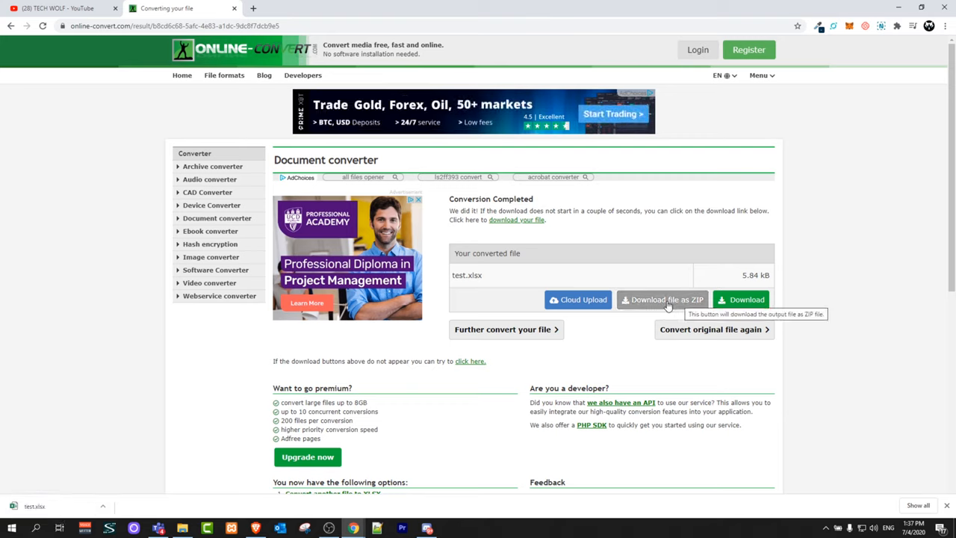
mouse_move(624, 307)
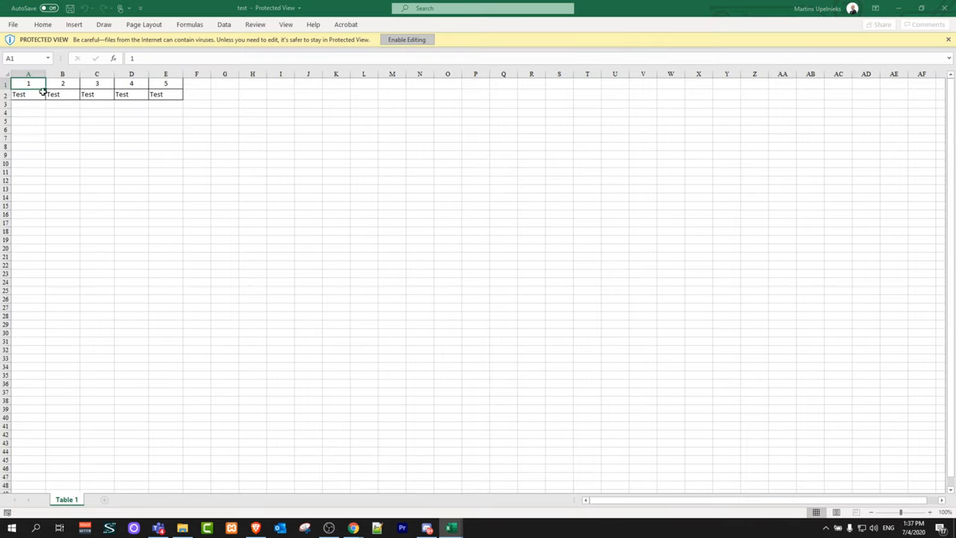
Step: Enable editing on the downloaded test.xlsx in Excel's Protected View banner
left_click(407, 39)
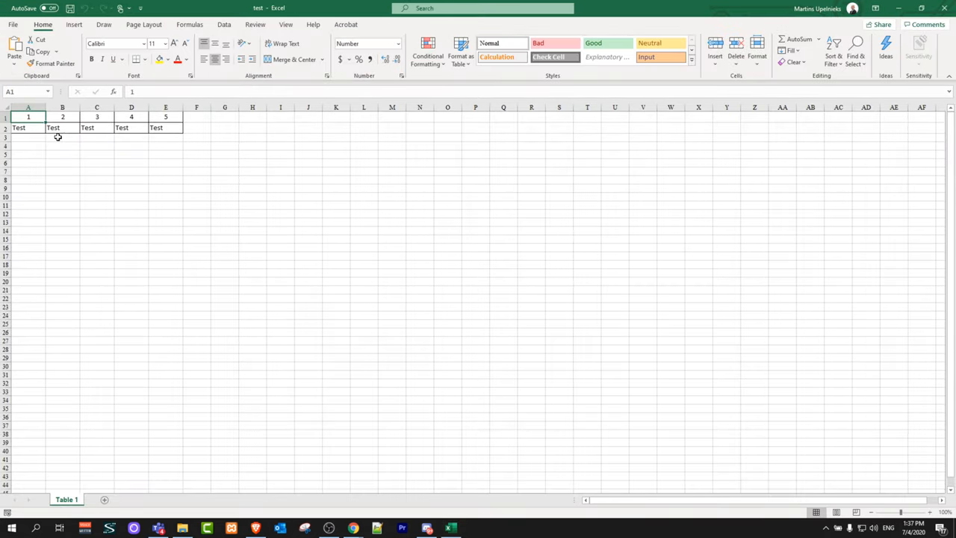
mouse_move(196, 134)
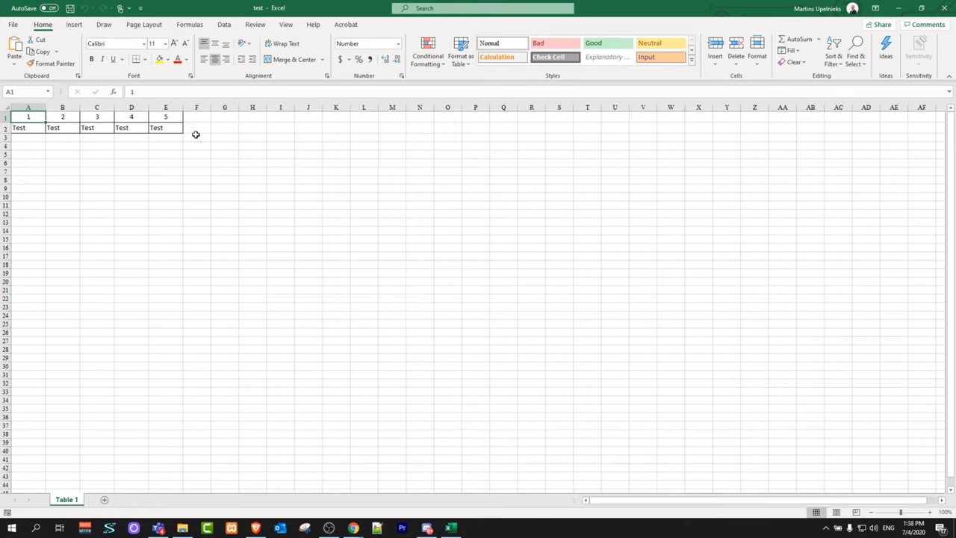